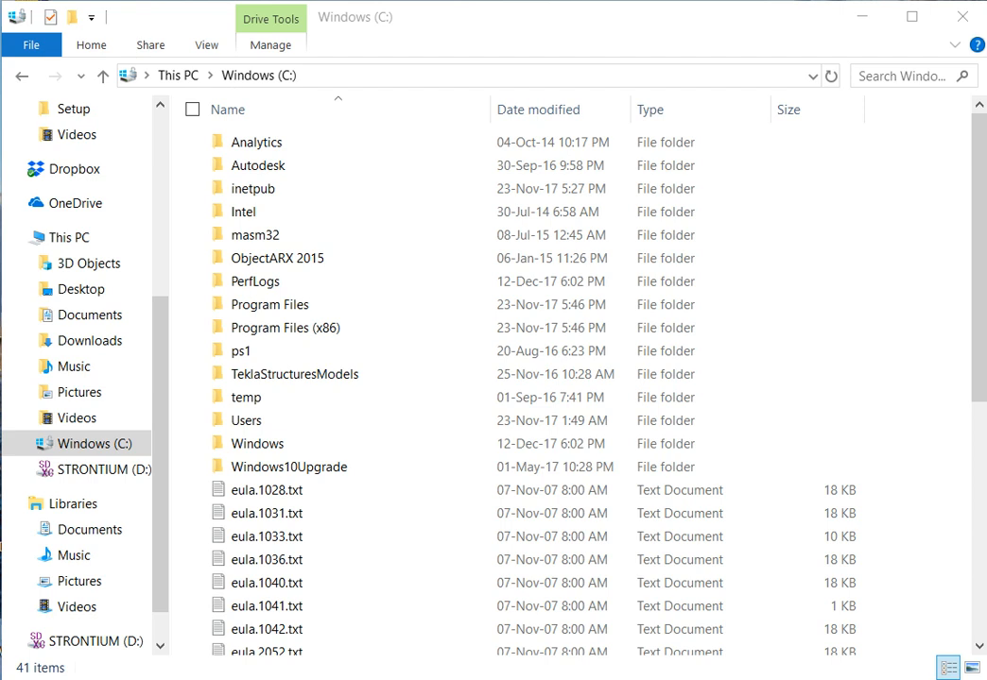
Step: Open C:\Users and then the user's profile folder, scrolling its 34 items
{"action": "left_click", "coordinate": [247, 421]}
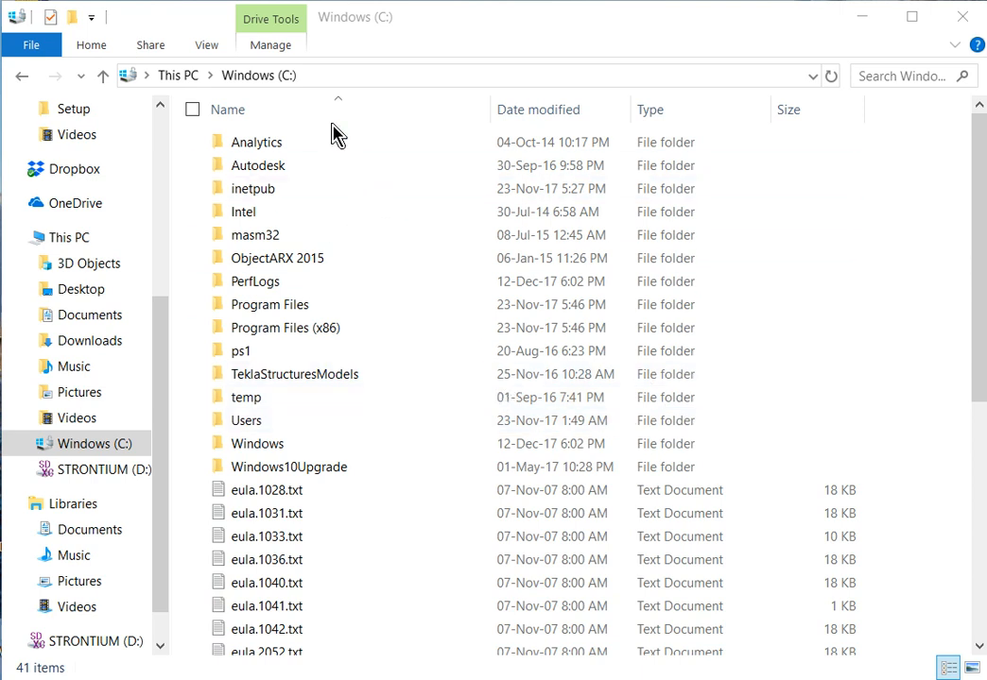
{"action": "mouse_move", "coordinate": [482, 27]}
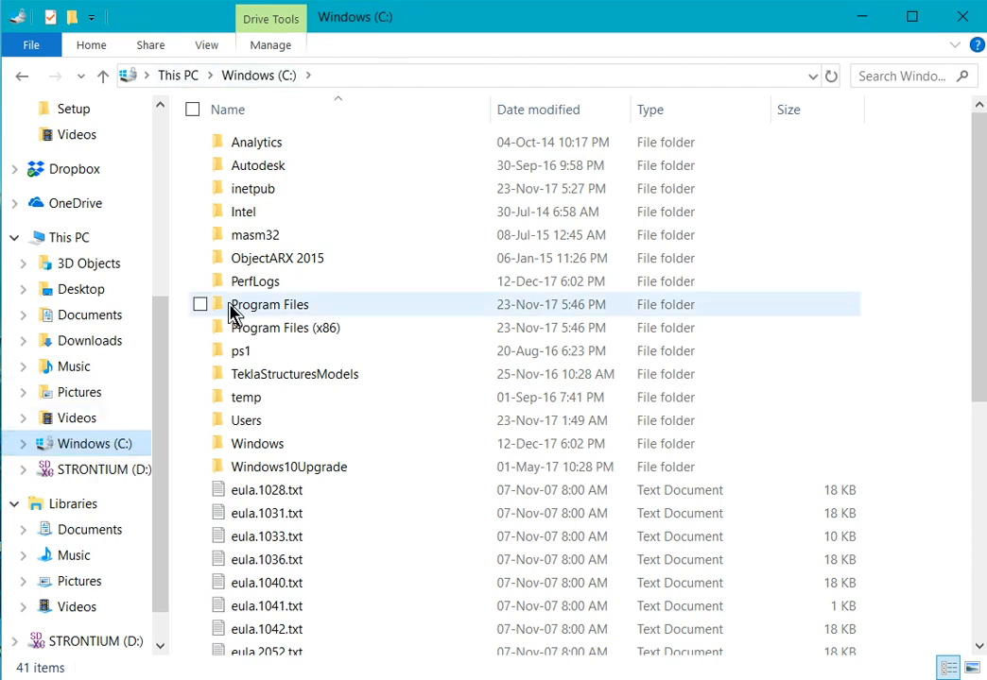
{"action": "mouse_move", "coordinate": [258, 74]}
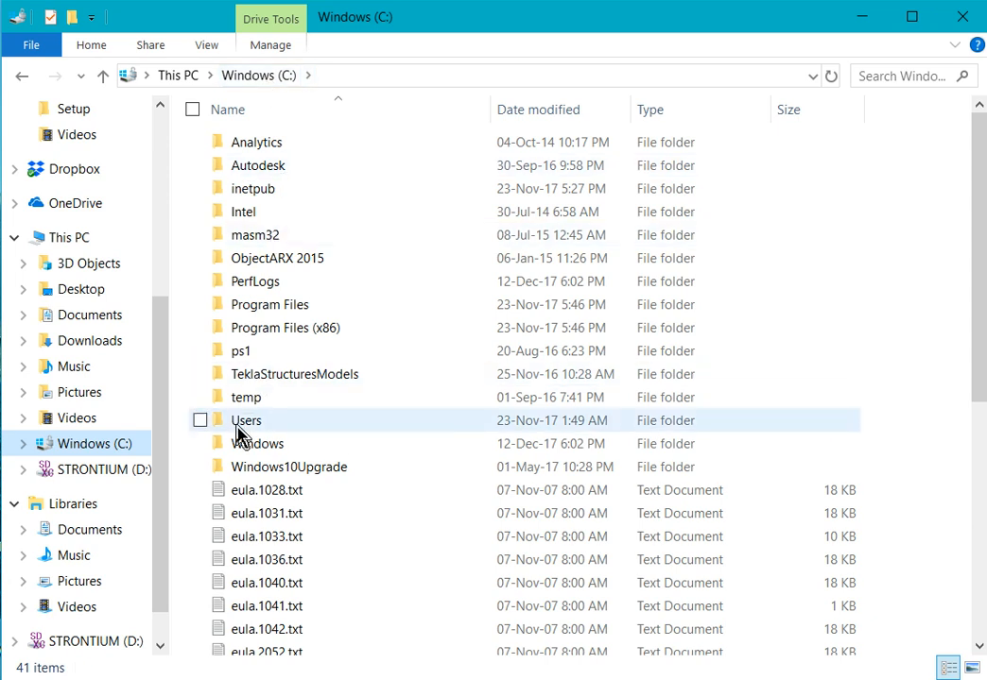
{"action": "double_click", "coordinate": [247, 421]}
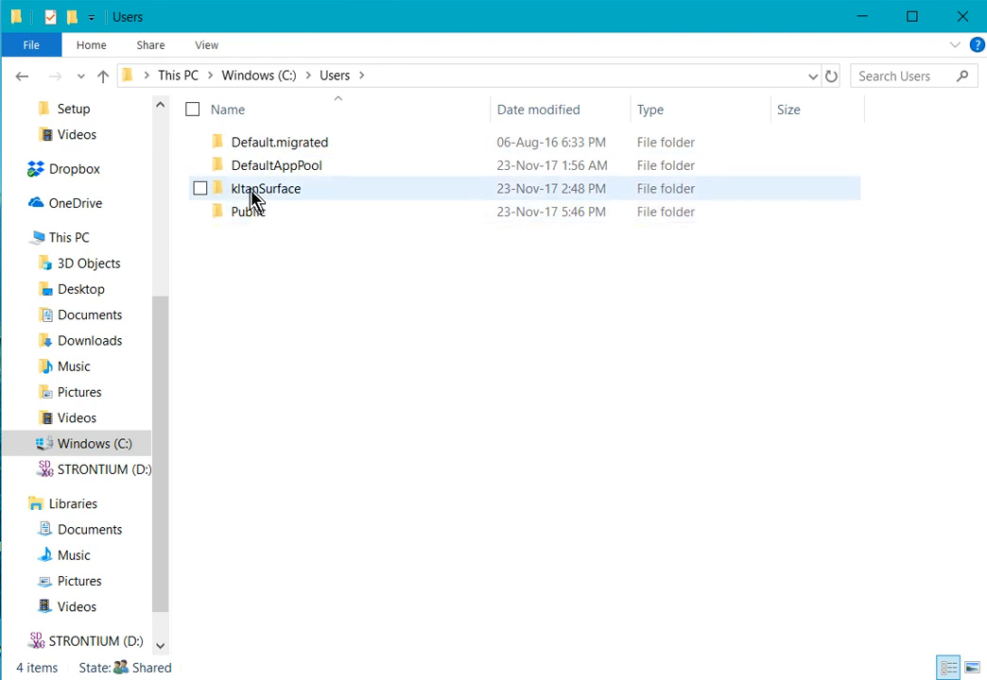
{"action": "mouse_move", "coordinate": [257, 197]}
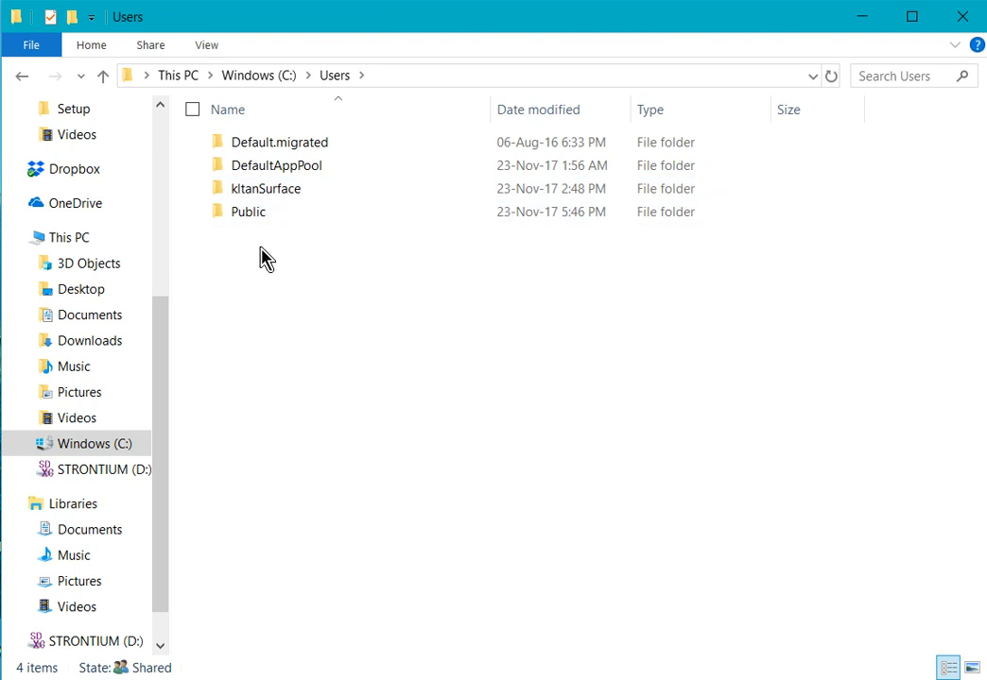
{"action": "mouse_move", "coordinate": [304, 189]}
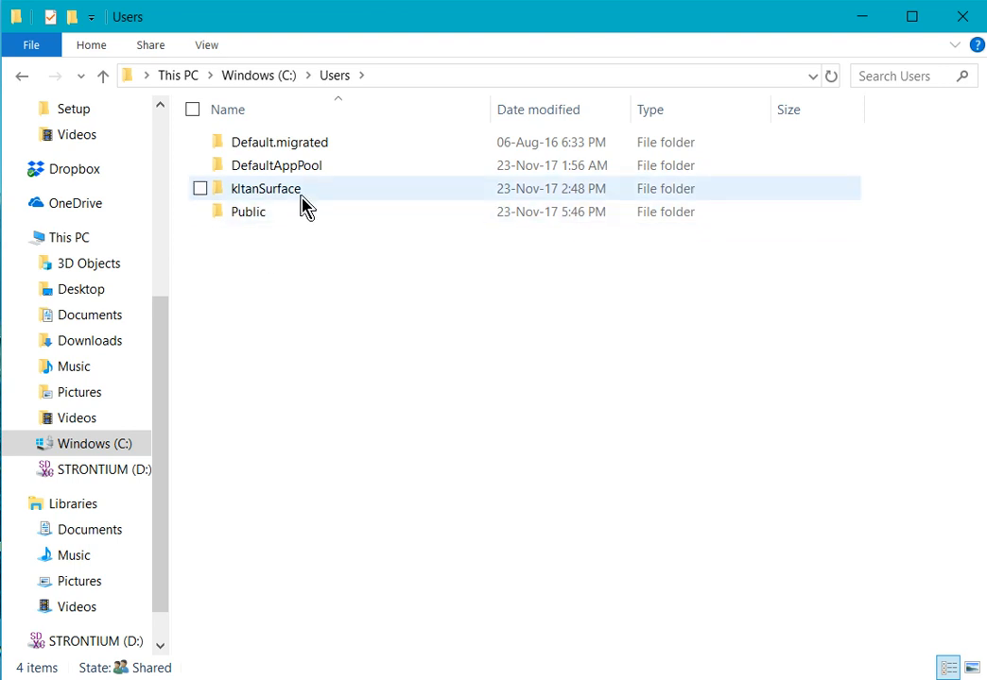
{"action": "left_click", "coordinate": [199, 188]}
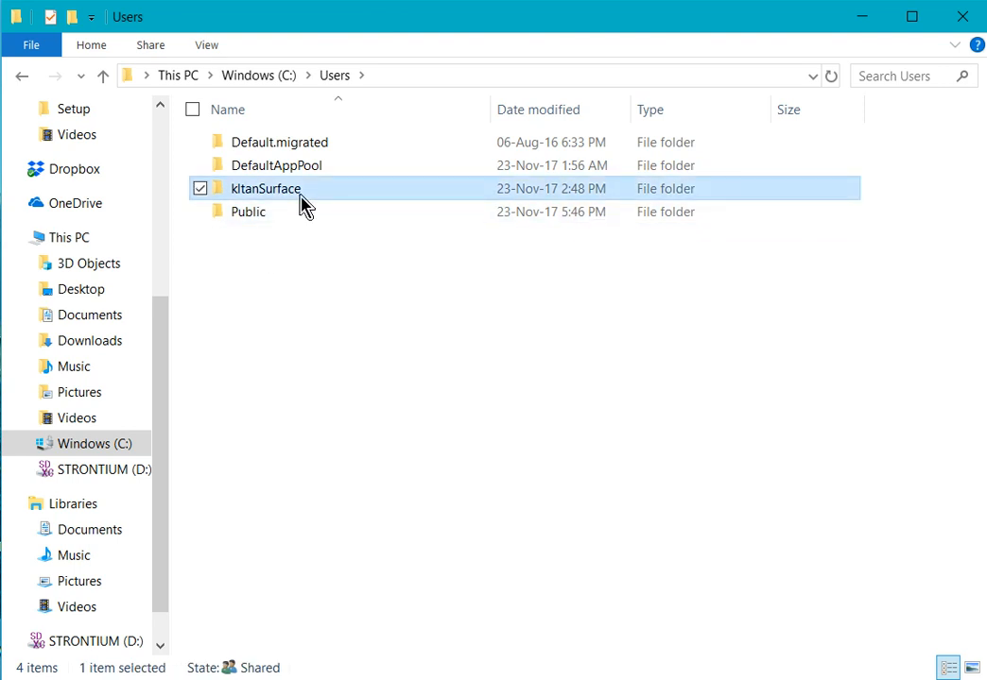
{"action": "double_click", "coordinate": [265, 188]}
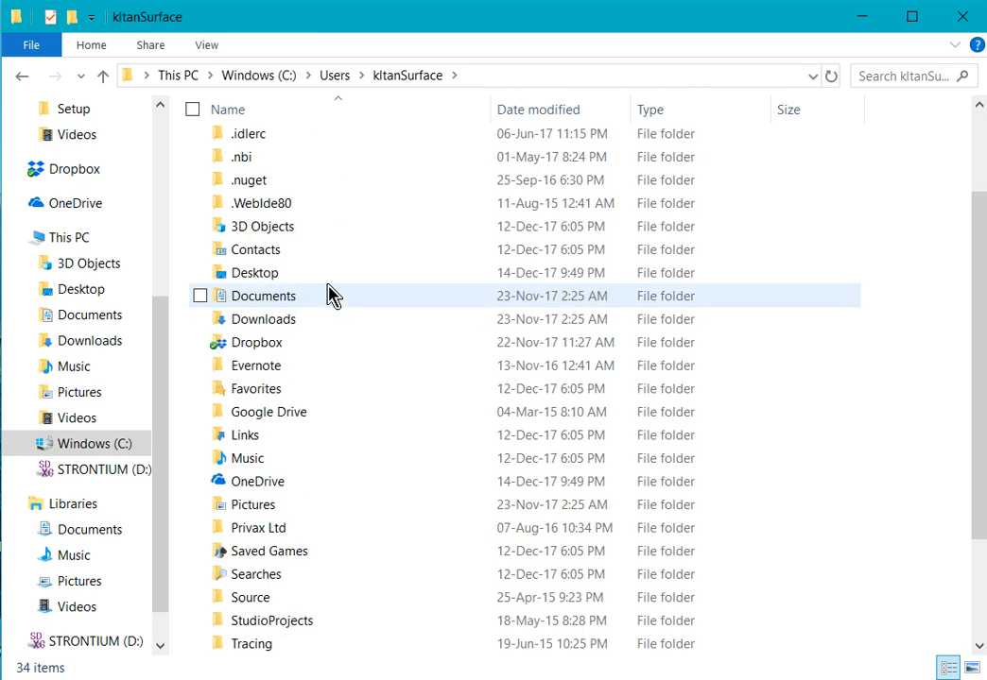
{"action": "scroll", "scroll_direction": "down", "scroll_amount": 3}
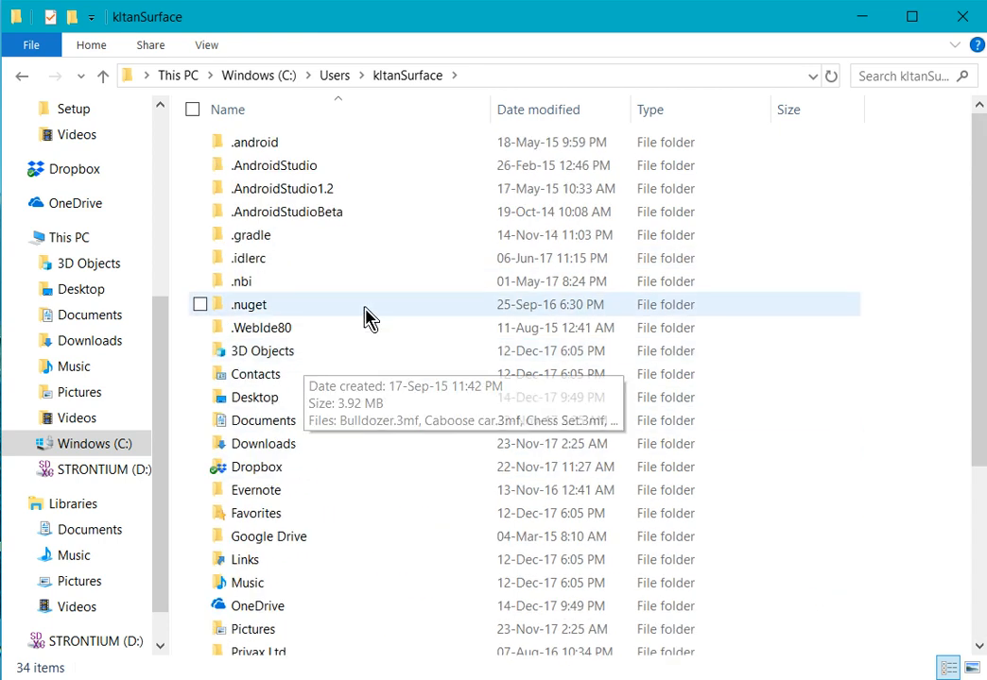
{"action": "scroll", "scroll_direction": "down", "scroll_amount": 3}
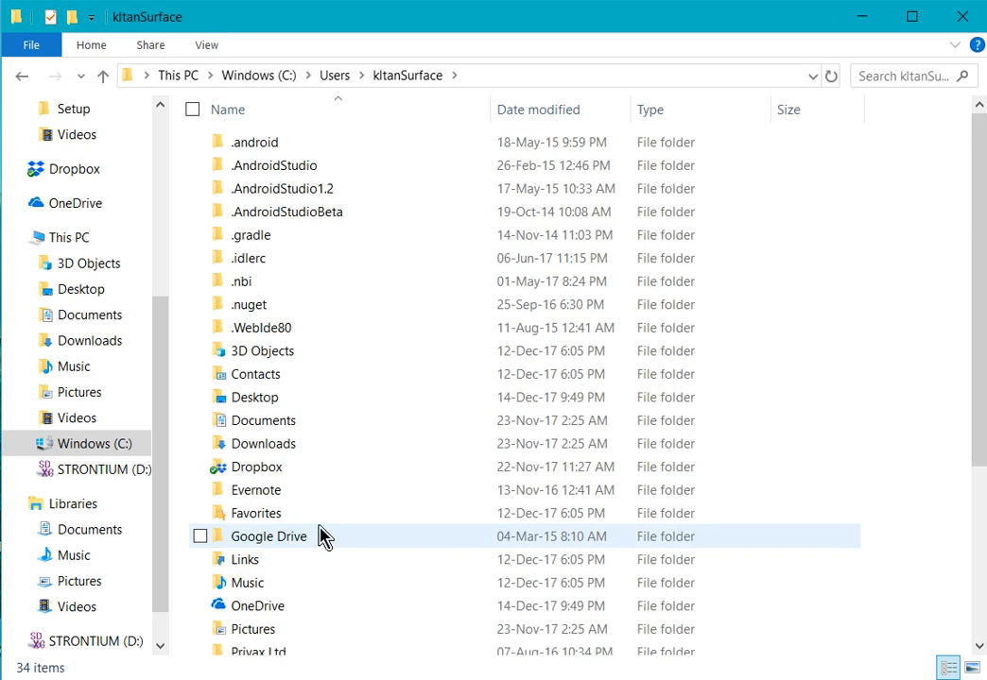
{"action": "mouse_move", "coordinate": [498, 89]}
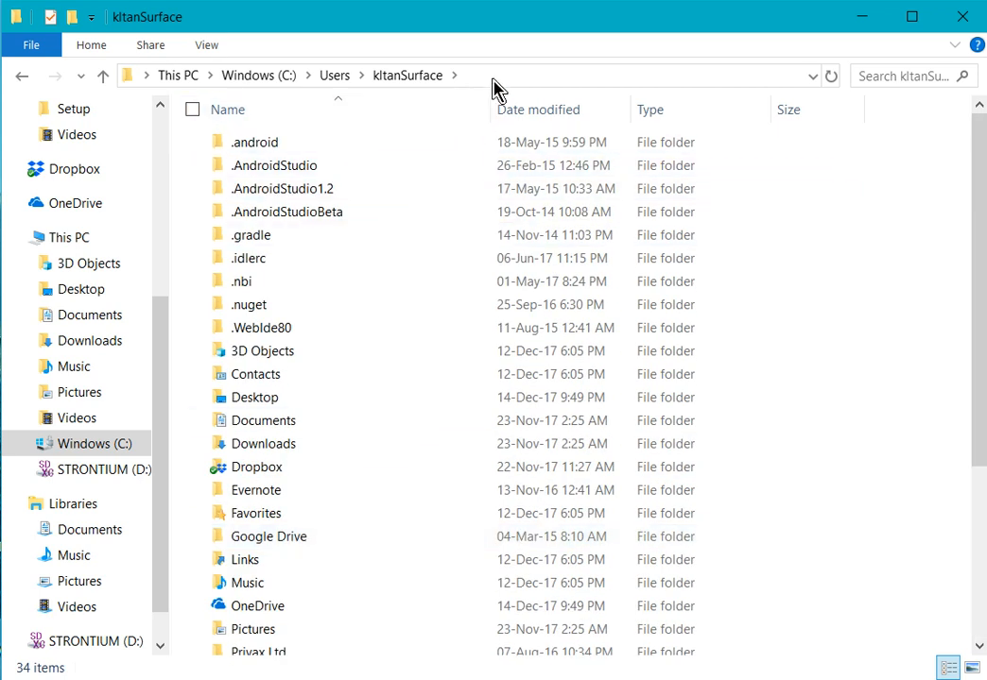
{"action": "mouse_move", "coordinate": [562, 87]}
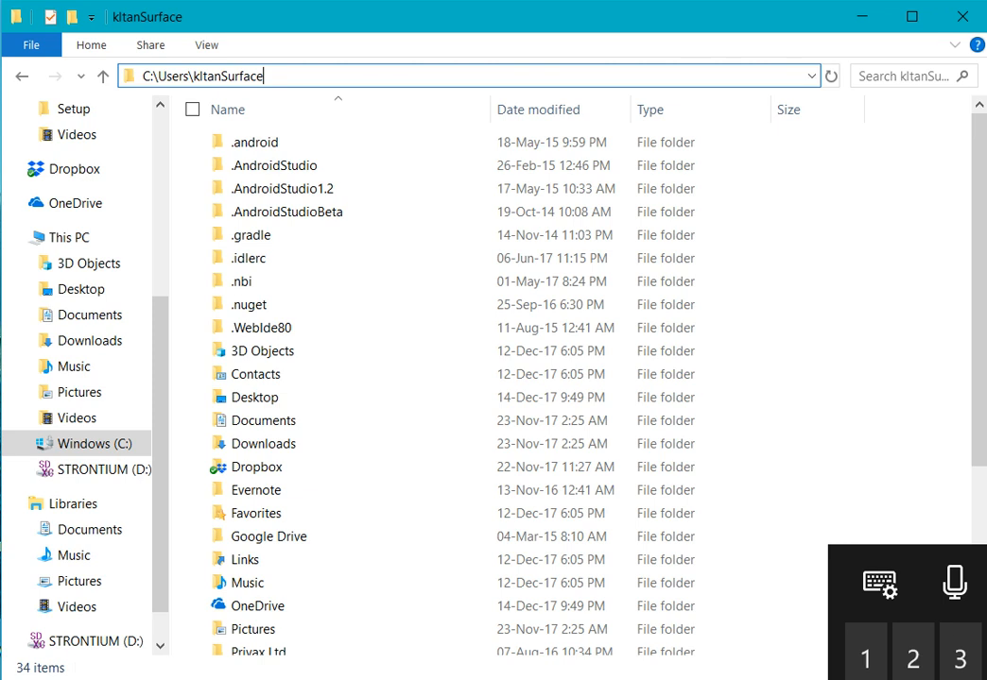
Step: Append \AppData to the profile path in the address bar to reach the hidden AppData folder
{"action": "type", "text": "\\"}
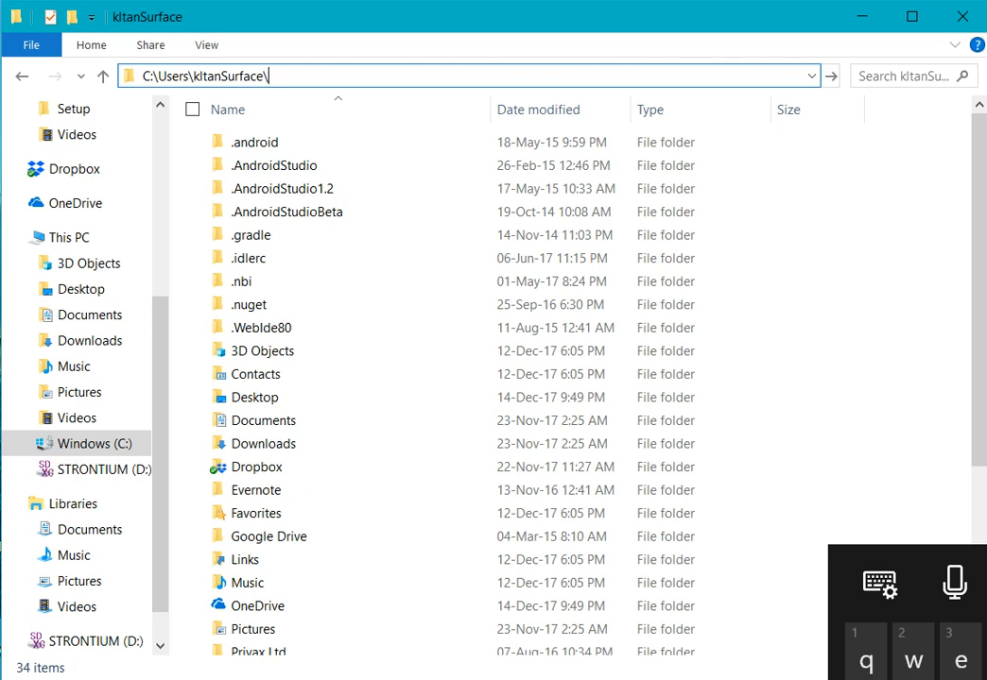
{"action": "left_click", "coordinate": [464, 75]}
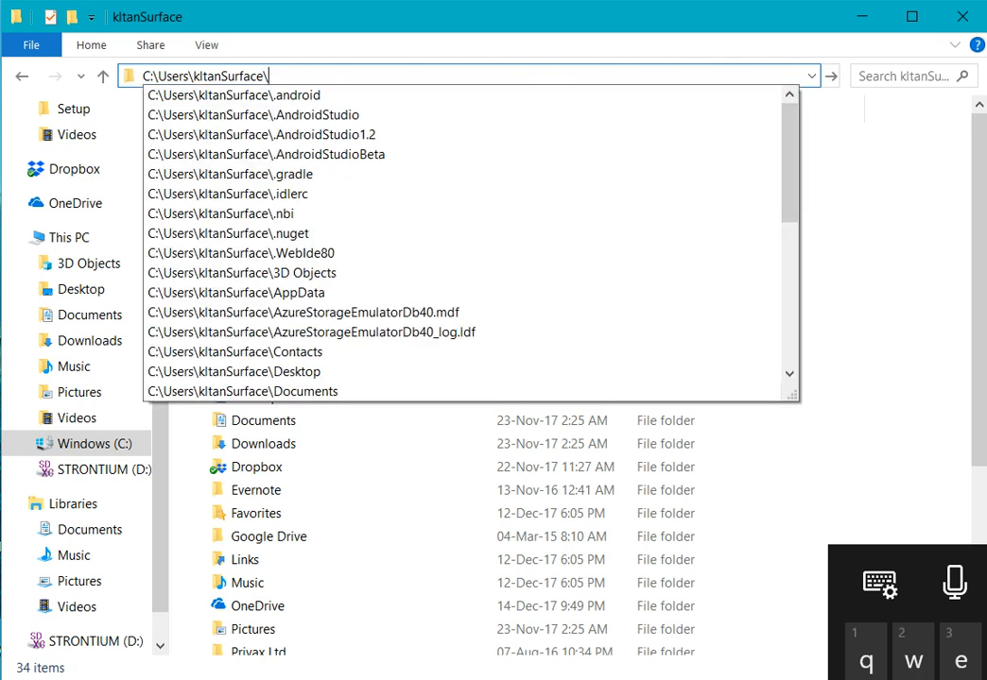
{"action": "type", "text": "ap"}
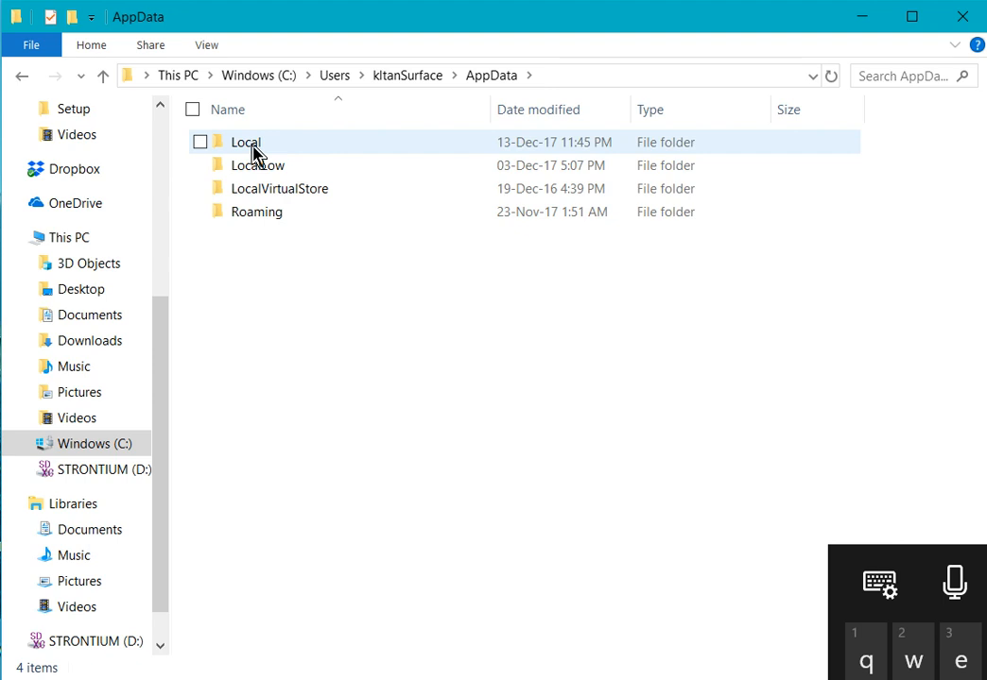
Step: Browse Local, VirtualStore, Program Files (x86) and Assemblix to open Win4D Advance
{"action": "double_click", "coordinate": [246, 141]}
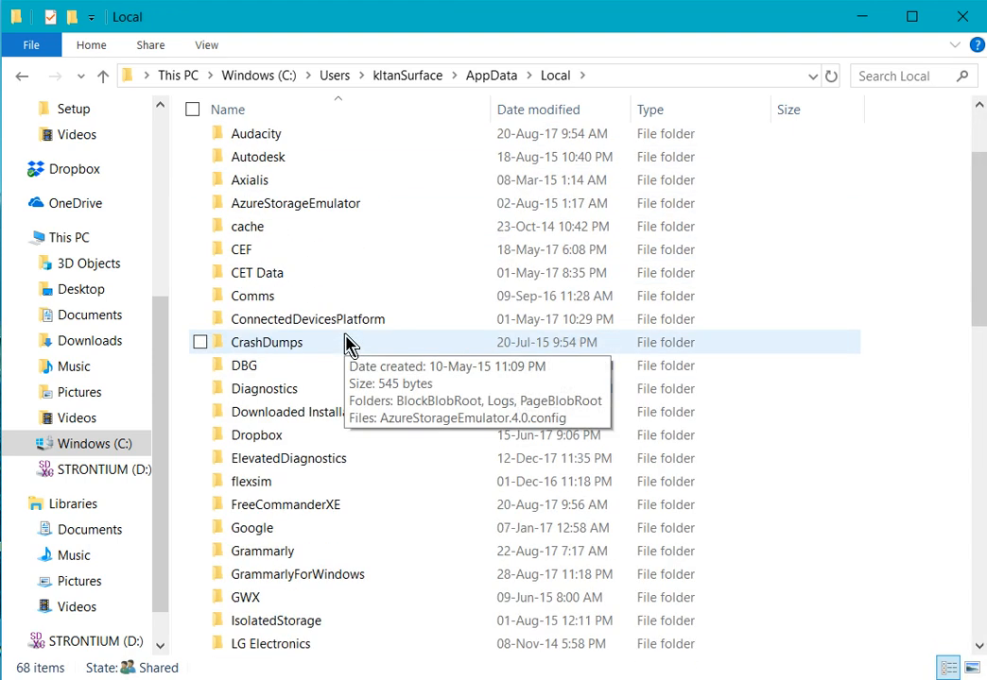
{"action": "scroll", "scroll_direction": "down", "scroll_amount": 3}
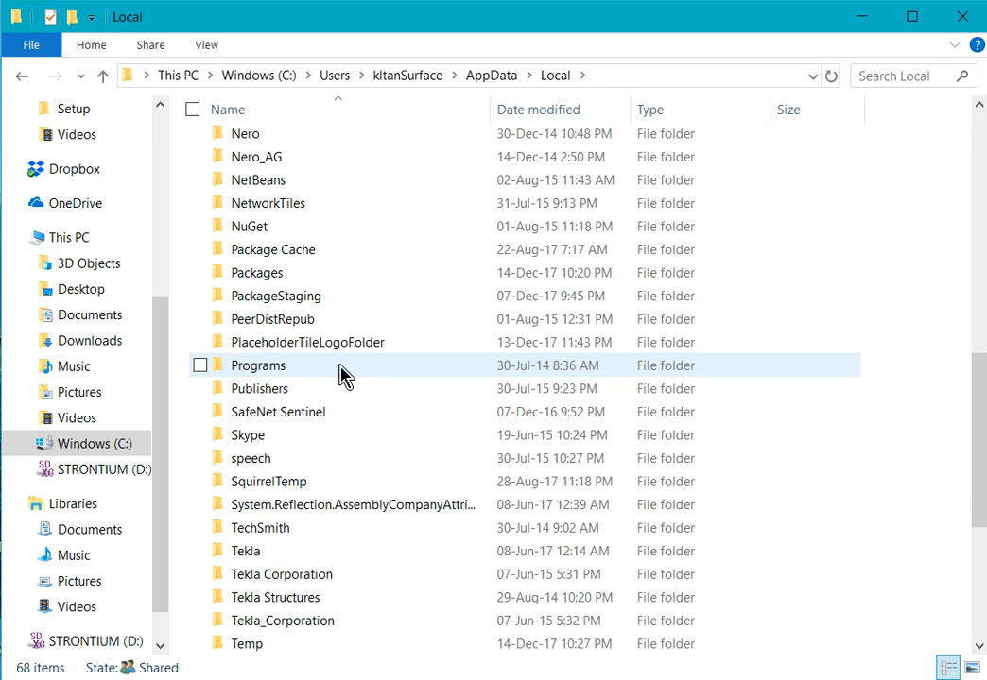
{"action": "scroll", "scroll_direction": "down", "scroll_amount": 3}
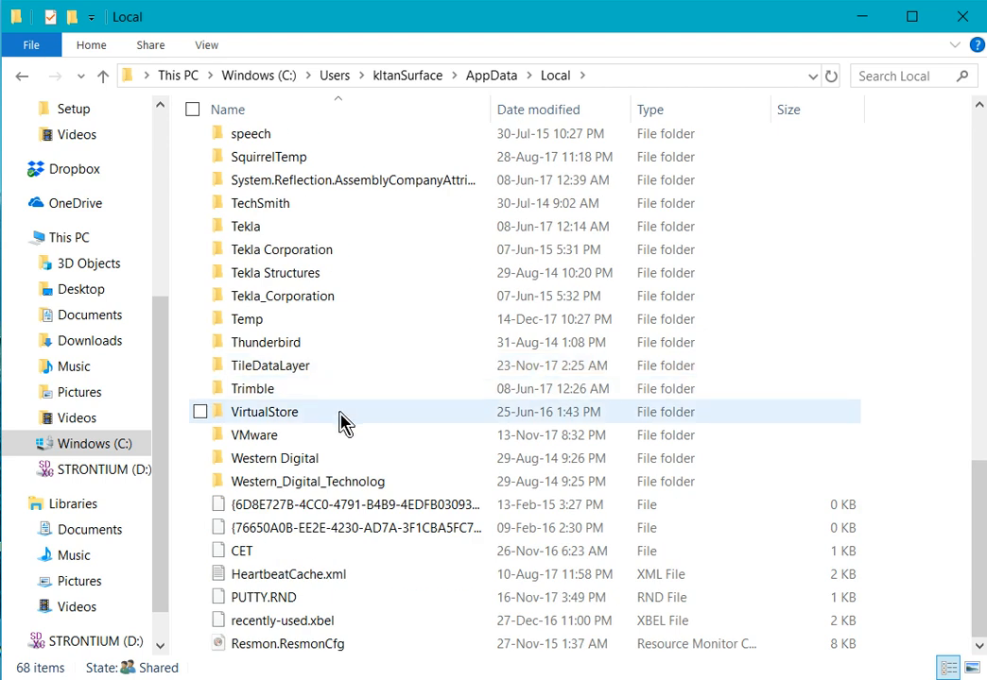
{"action": "double_click", "coordinate": [265, 411]}
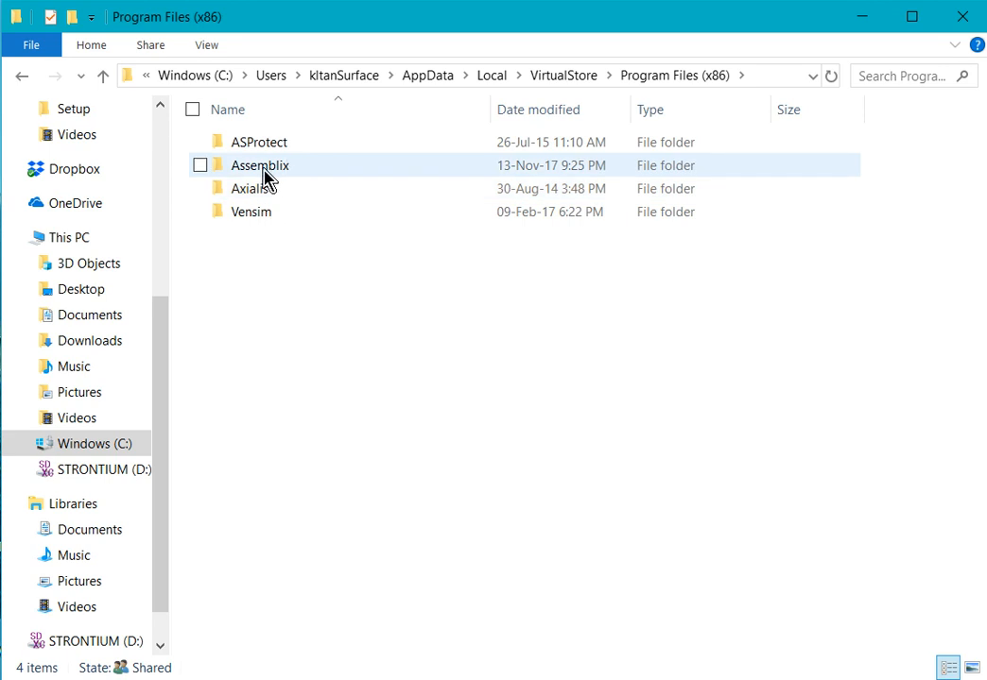
{"action": "double_click", "coordinate": [260, 164]}
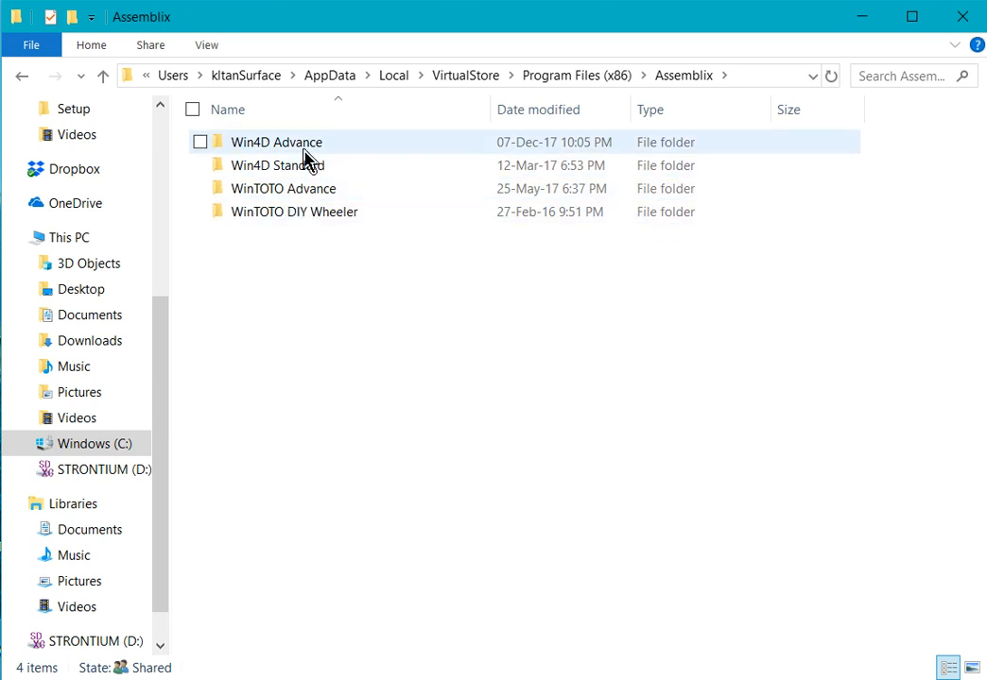
{"action": "mouse_move", "coordinate": [311, 156]}
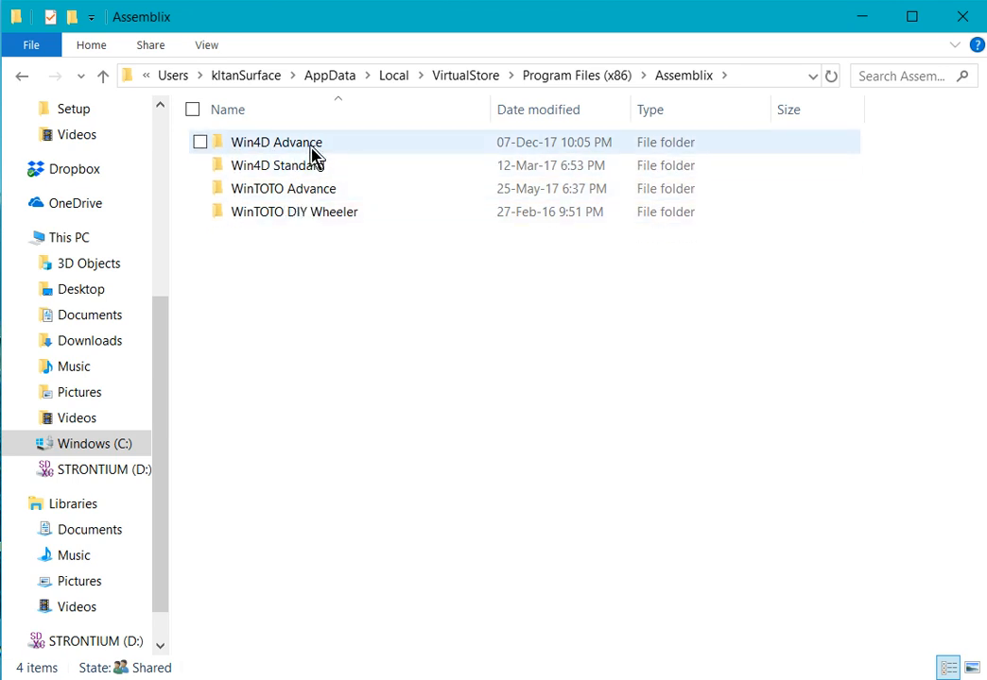
{"action": "double_click", "coordinate": [277, 141]}
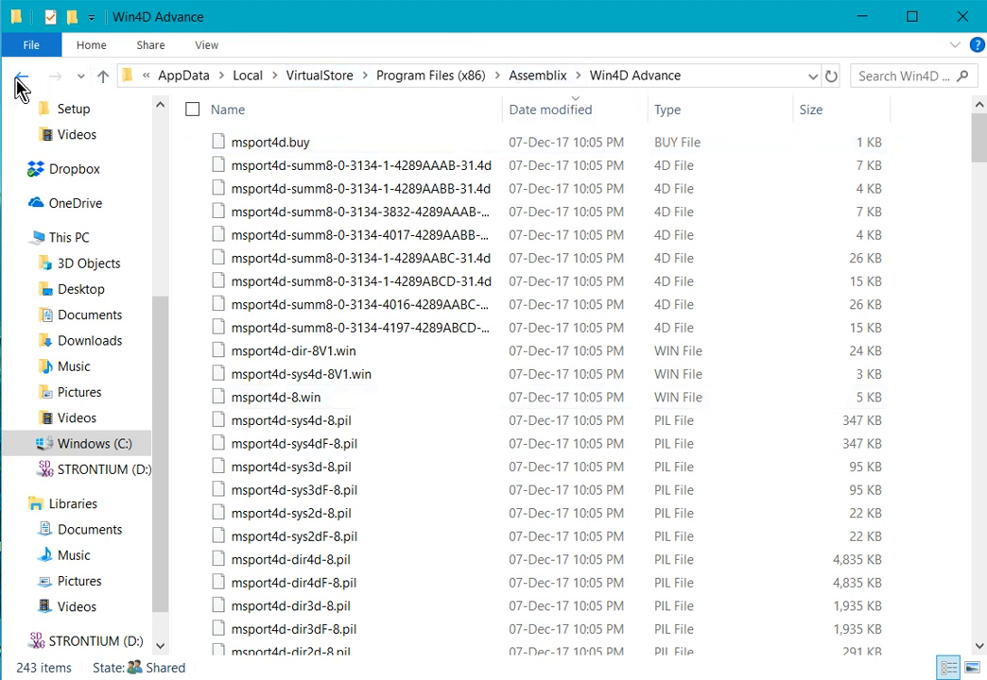
Step: Go back to Assemblix and choose Delete on the Win4D Advance folder
{"action": "left_click", "coordinate": [22, 76]}
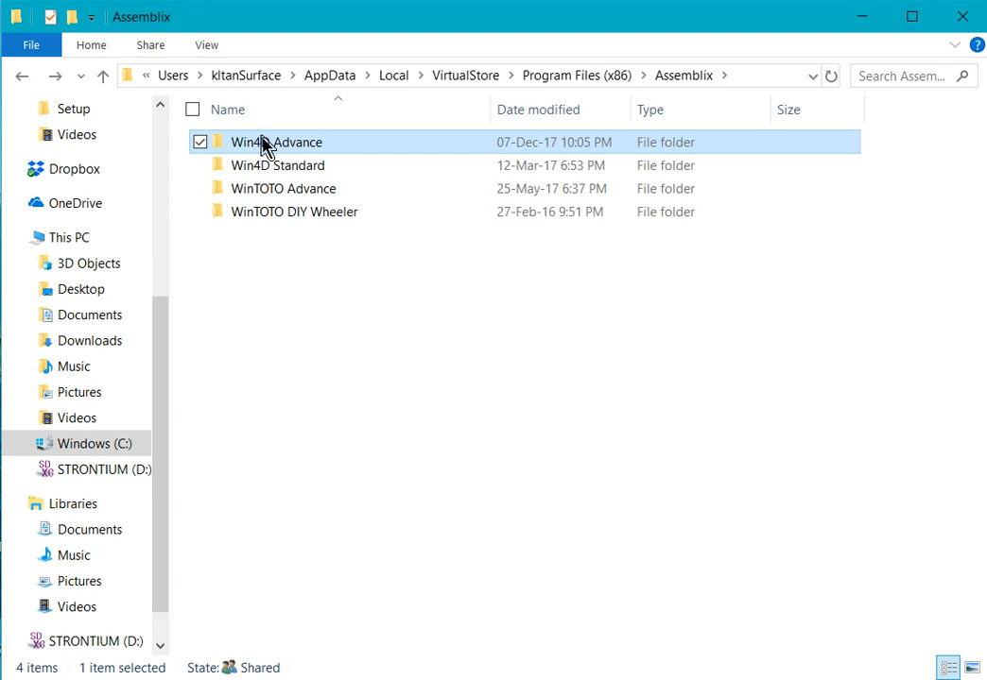
{"action": "right_click", "coordinate": [276, 141]}
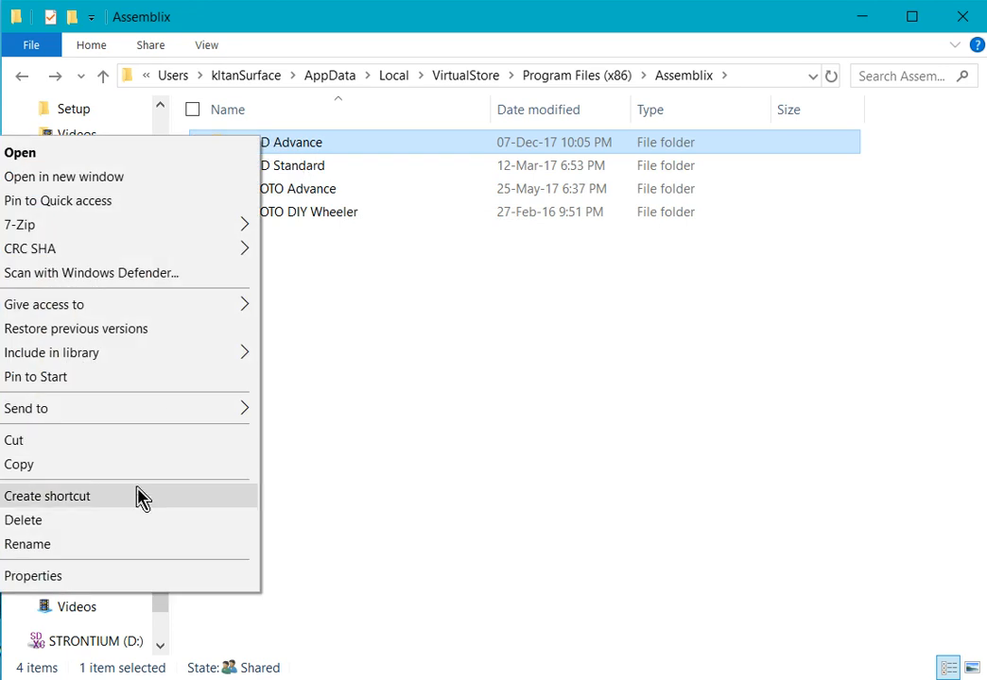
{"action": "mouse_move", "coordinate": [284, 151]}
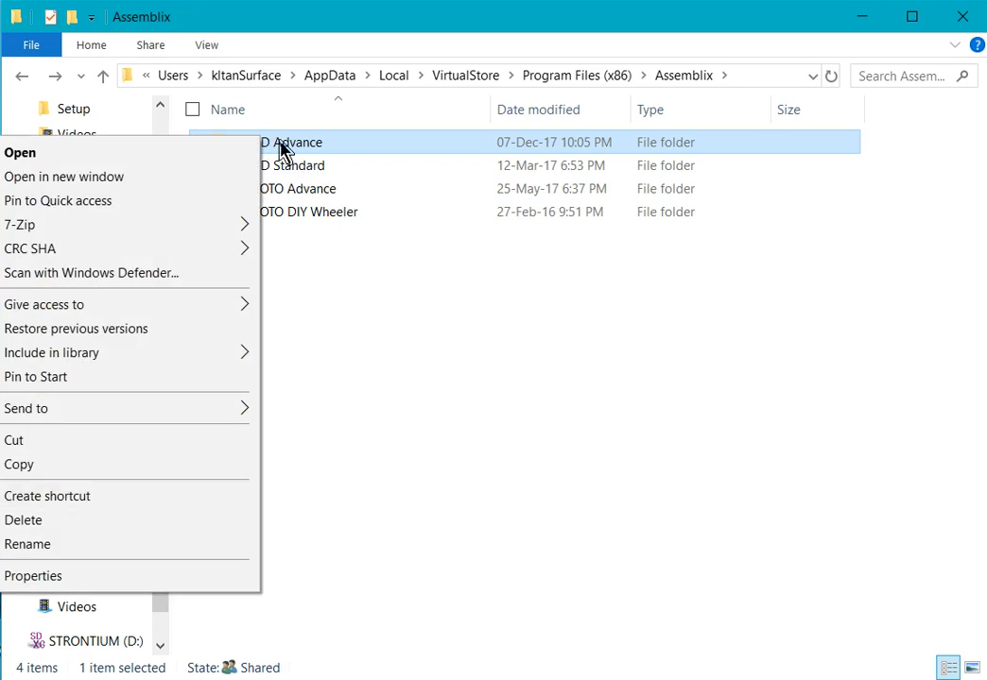
{"action": "mouse_move", "coordinate": [234, 152]}
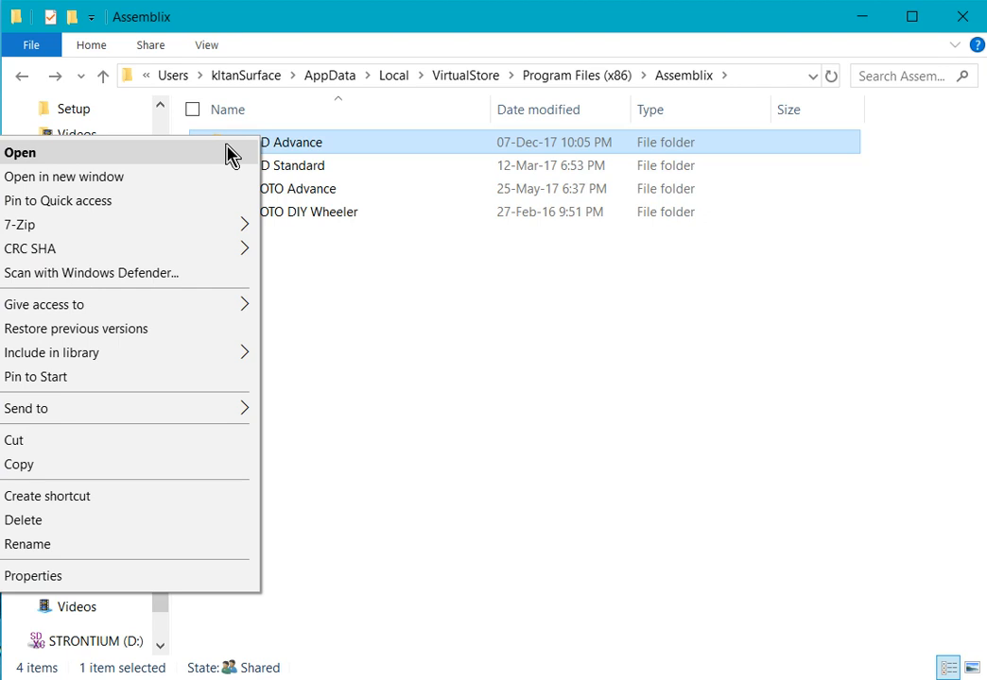
{"action": "mouse_move", "coordinate": [146, 477]}
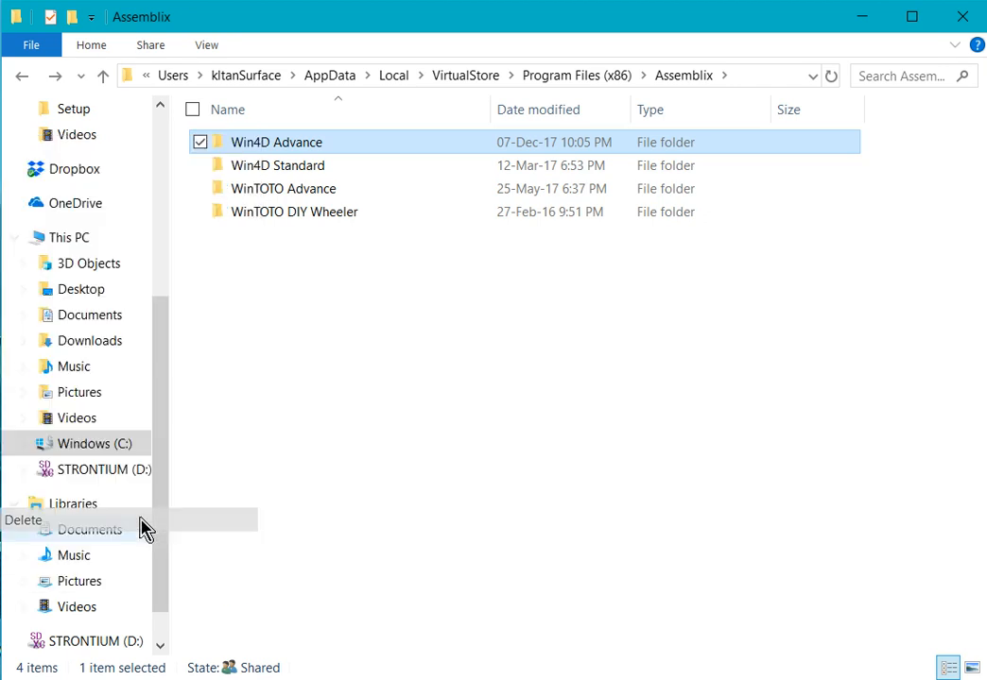
{"action": "left_click", "coordinate": [22, 519]}
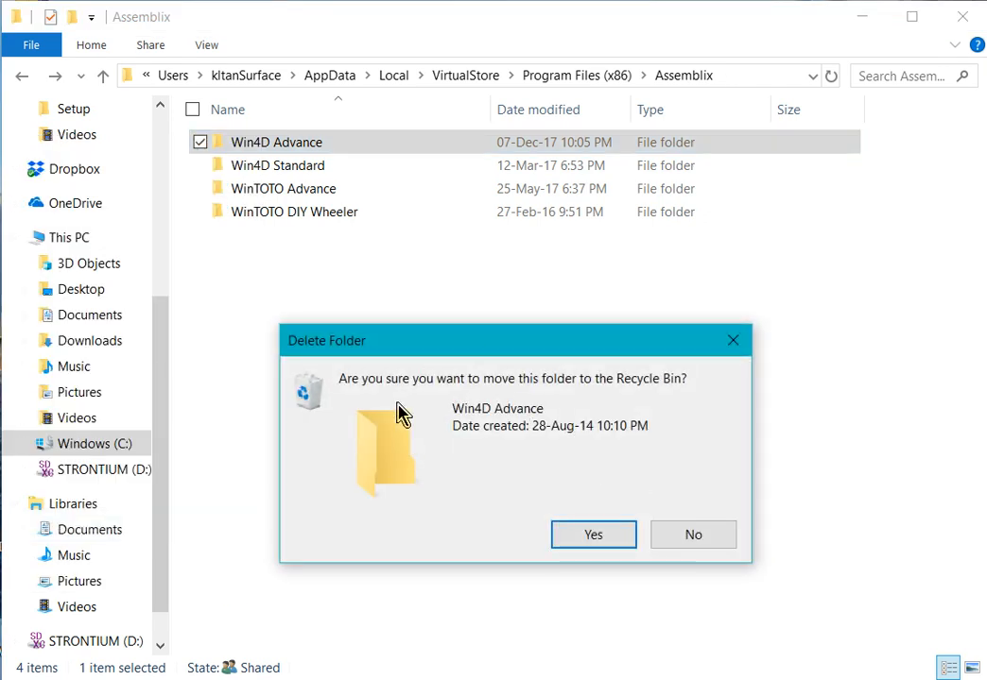
{"action": "mouse_move", "coordinate": [685, 395]}
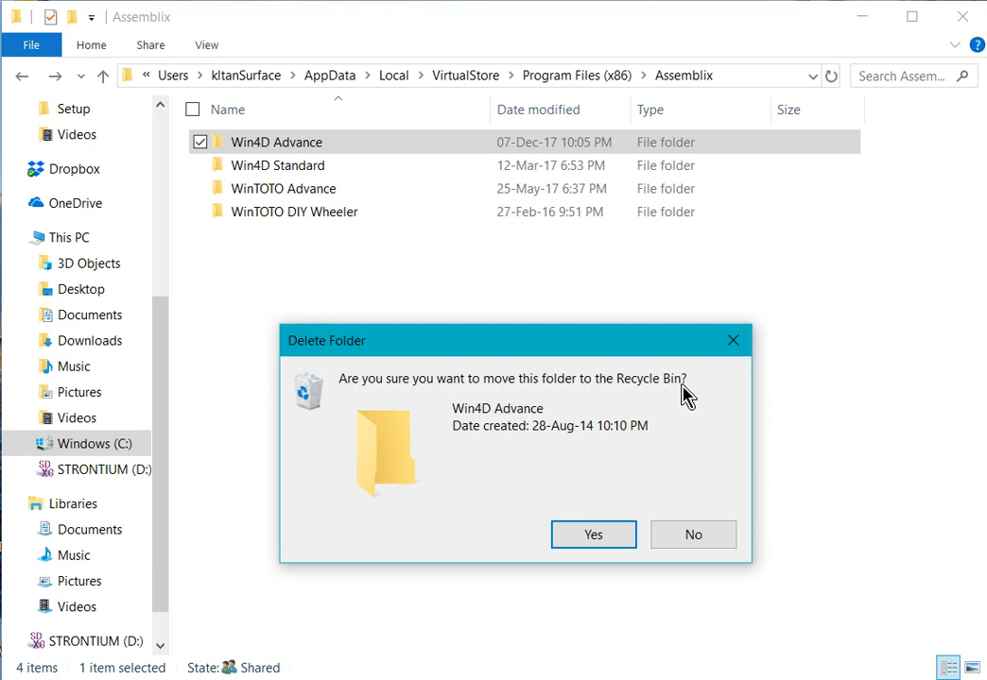
{"action": "mouse_move", "coordinate": [636, 399]}
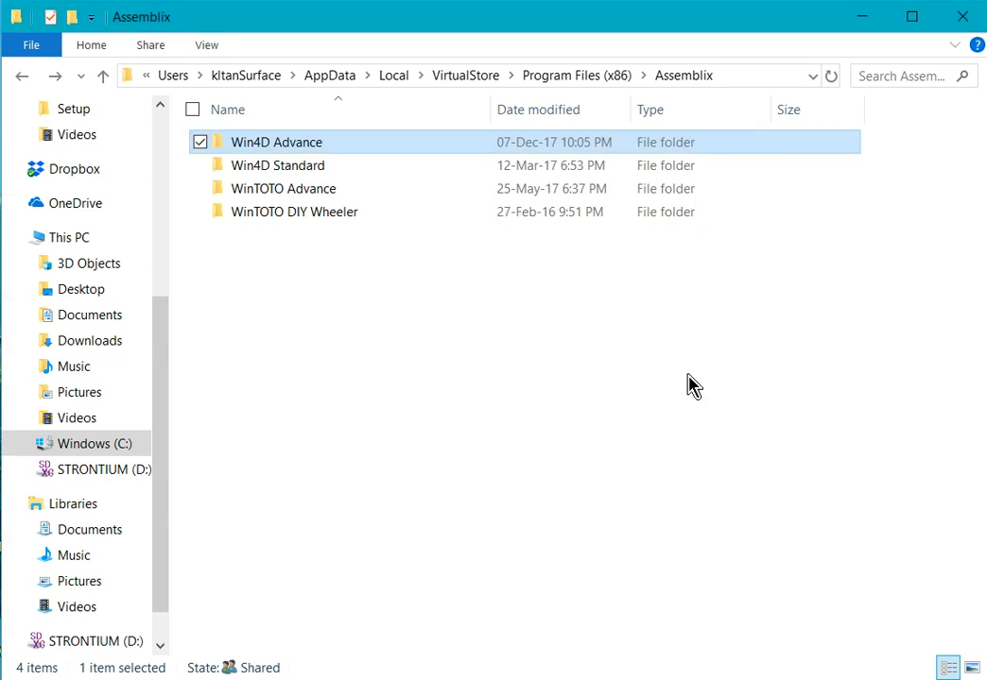
{"action": "mouse_move", "coordinate": [785, 85]}
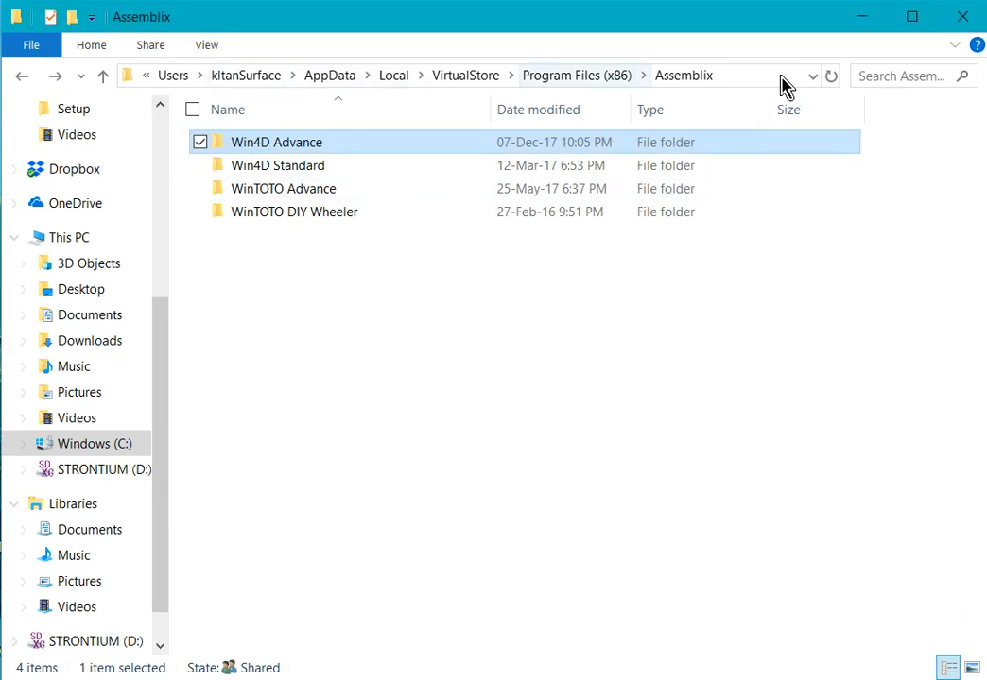
{"action": "mouse_move", "coordinate": [962, 17]}
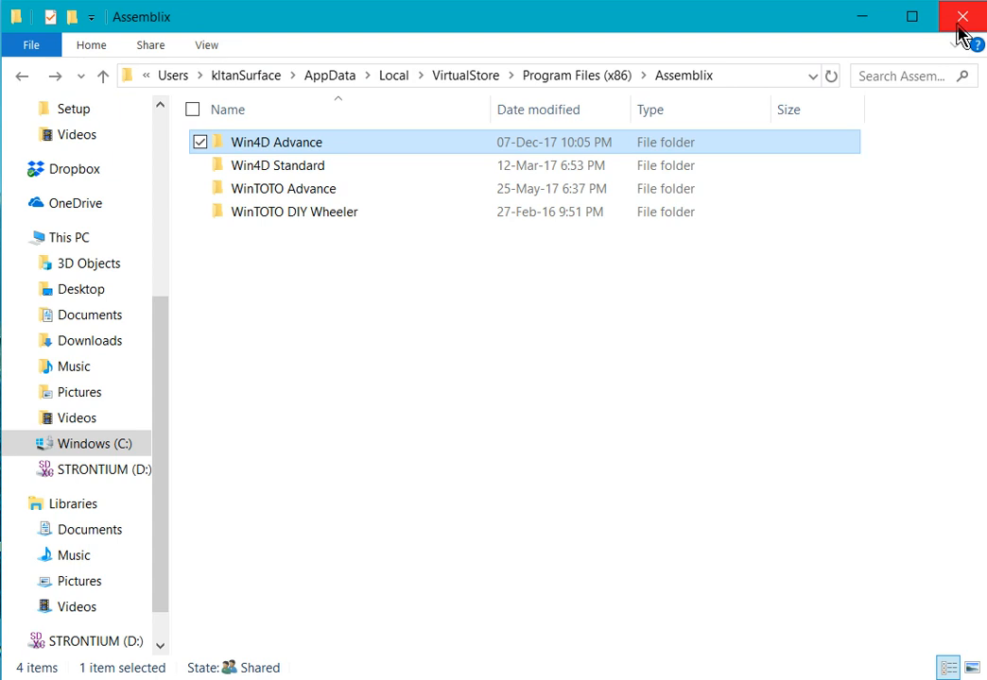
Step: Close File Explorer to reveal the desktop shortcuts, including Singapore
{"action": "left_click", "coordinate": [963, 17]}
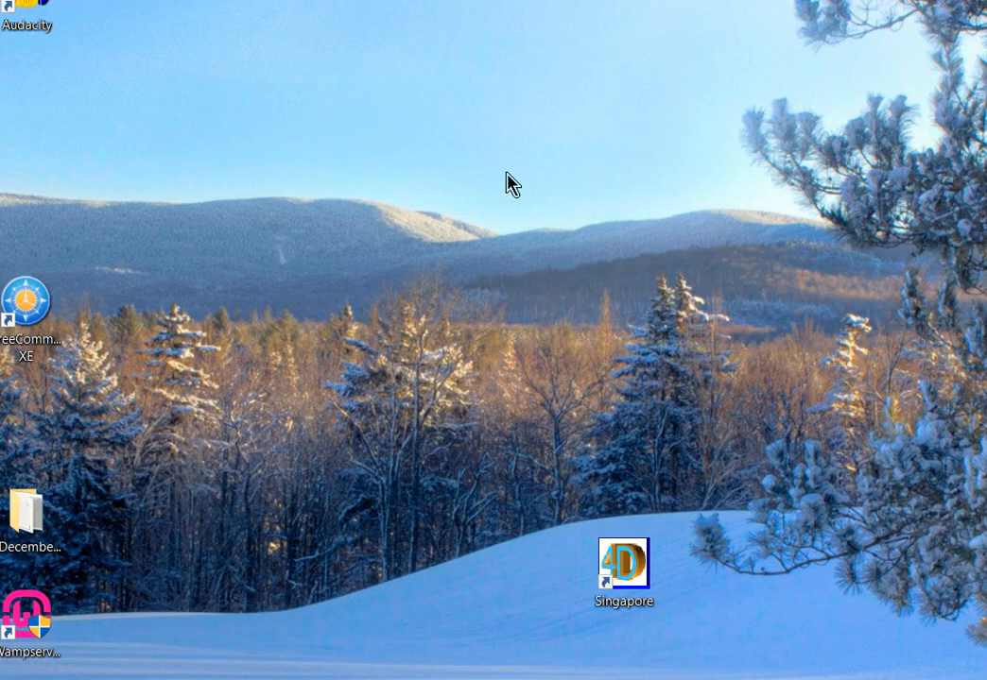
{"action": "left_click", "coordinate": [622, 564]}
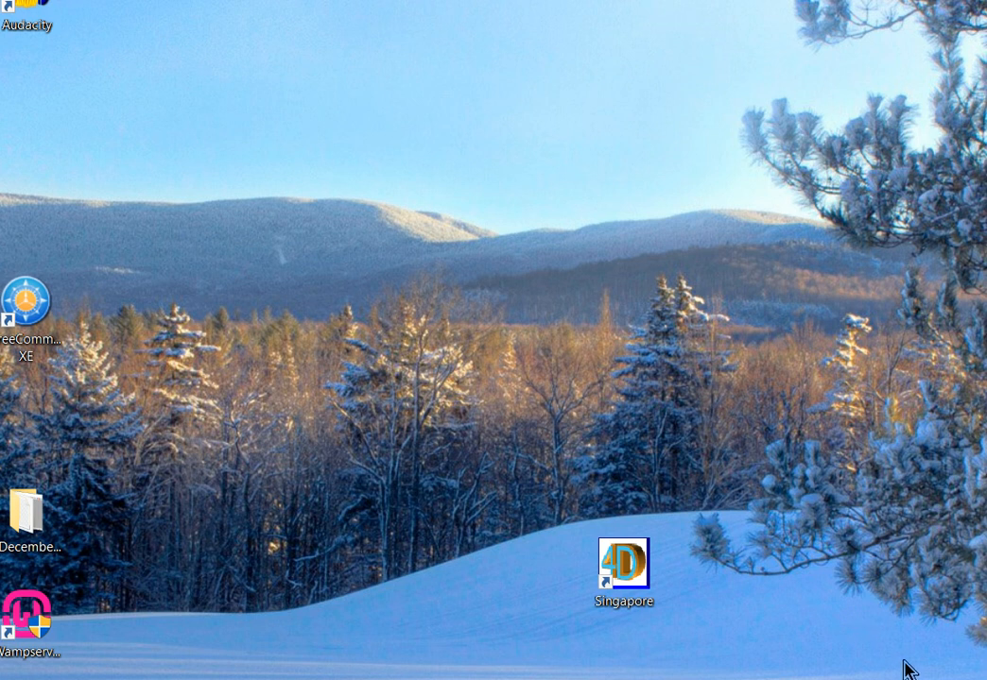
{"action": "mouse_move", "coordinate": [574, 428]}
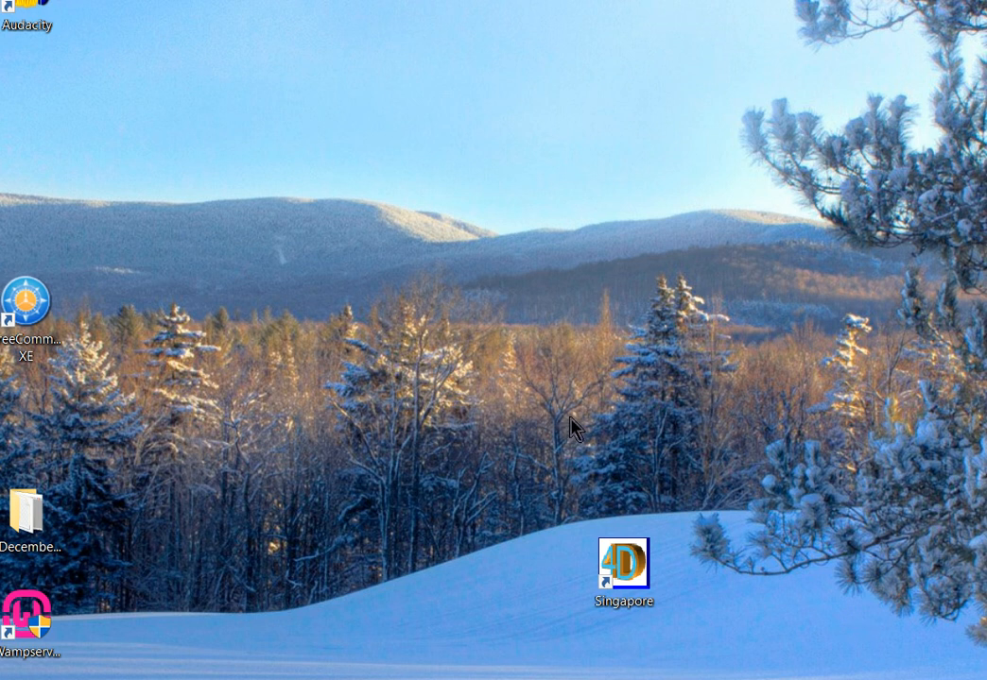
{"action": "mouse_move", "coordinate": [665, 447]}
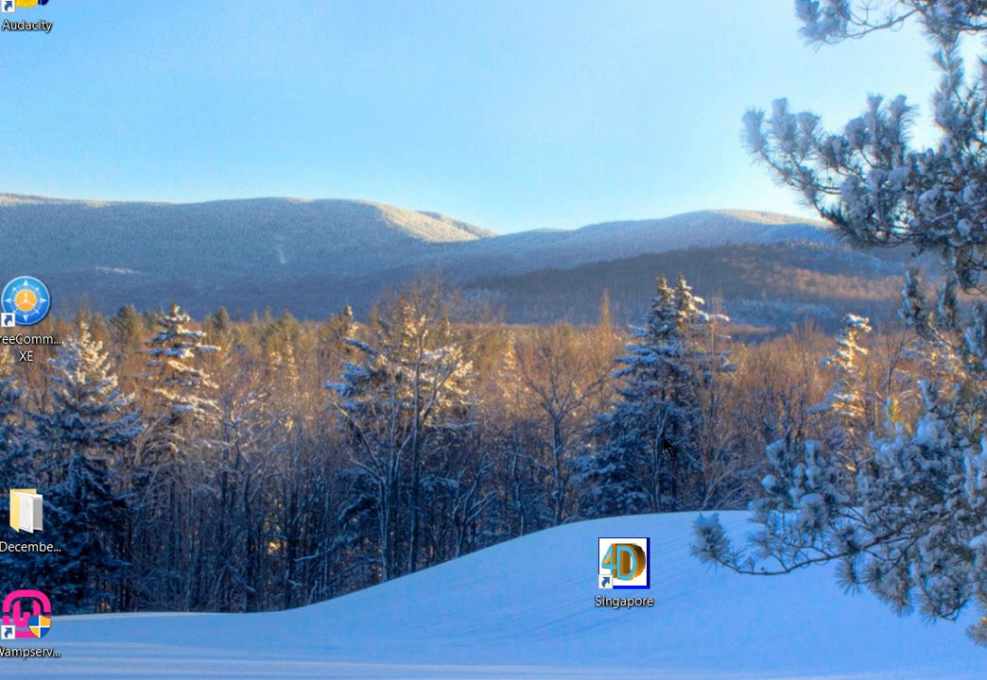